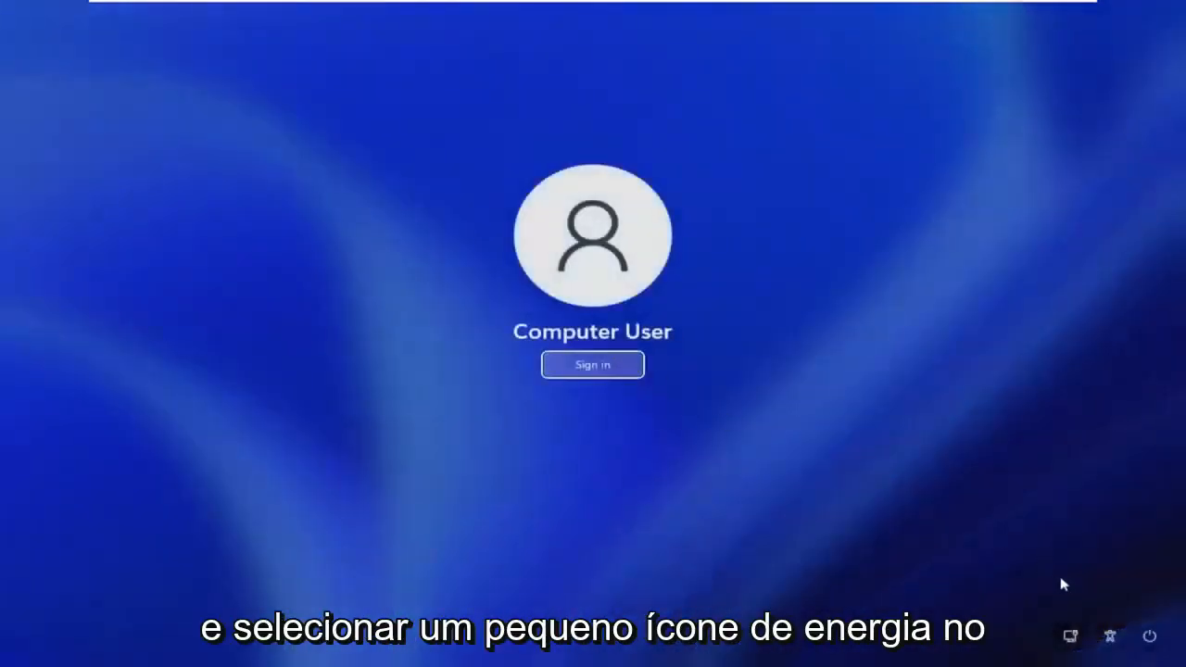
{"action": "mouse_move", "coordinate": [1148, 638]}
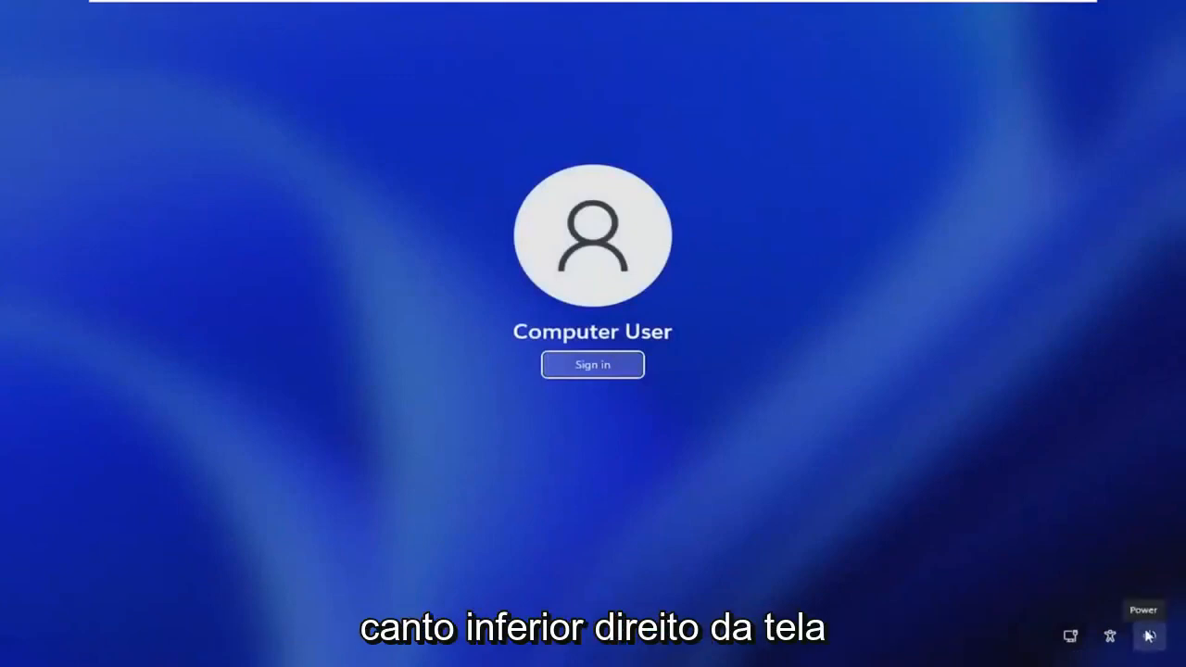
- Shift-restart Windows 11 from the sign-in screen's Power menu into the 'Choose an option' recovery screen
{"action": "left_click", "coordinate": [1148, 636]}
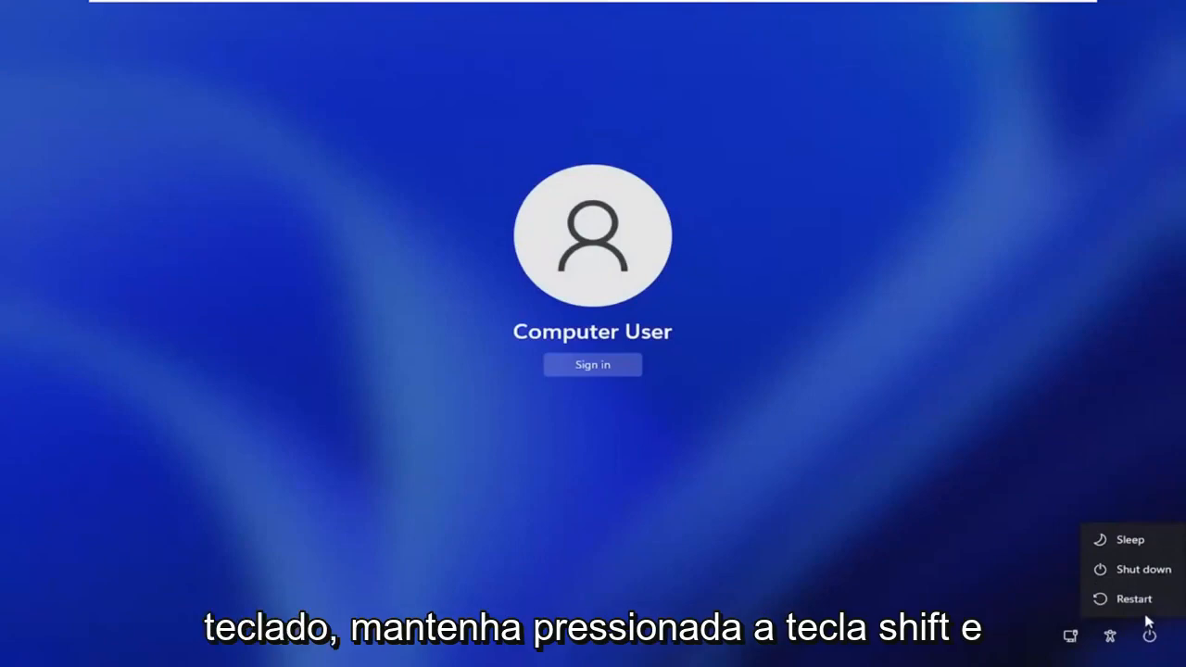
{"action": "left_click", "coordinate": [1134, 597]}
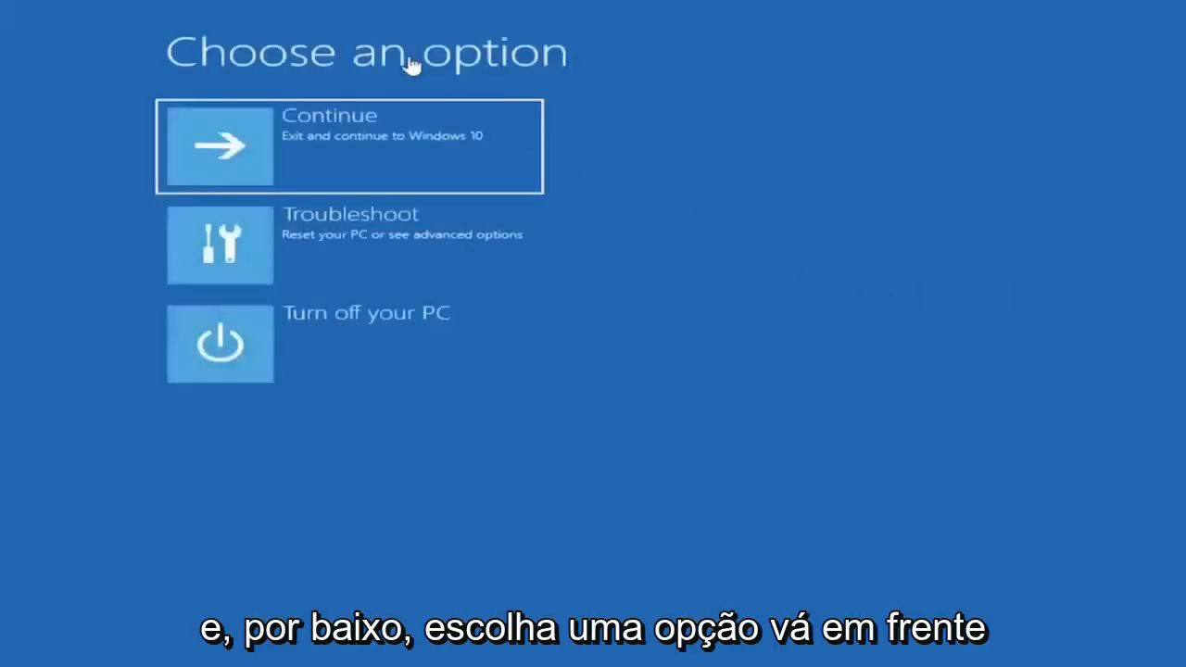
{"action": "mouse_move", "coordinate": [324, 263]}
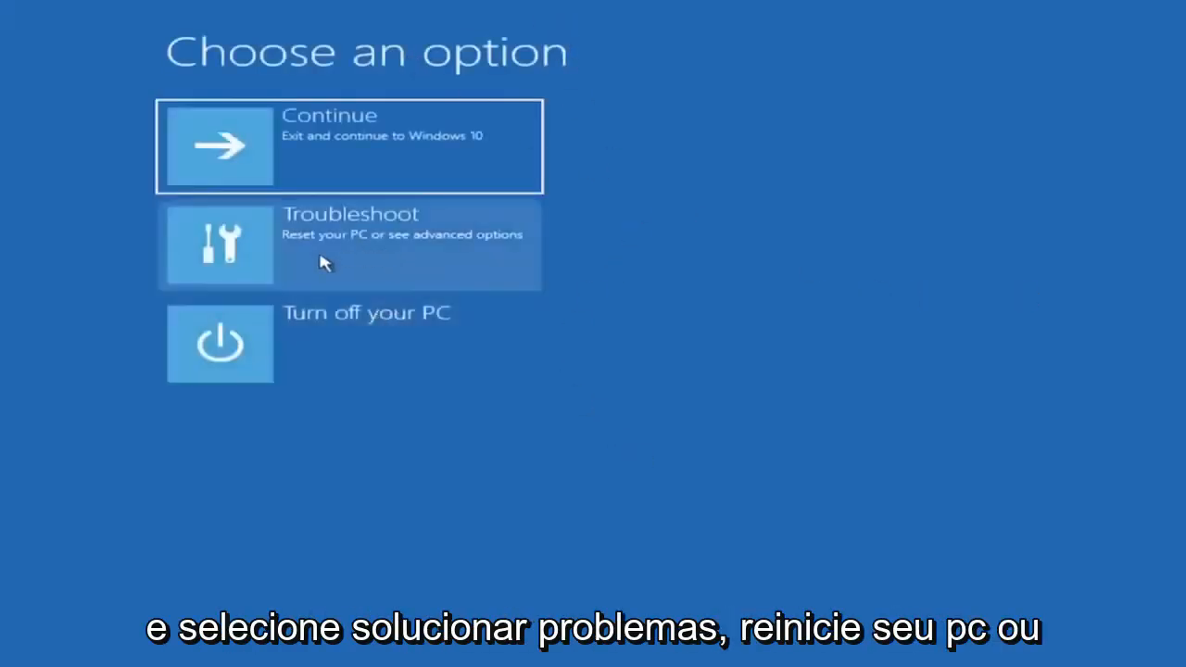
- Go through Troubleshoot, Advanced options and Startup Settings, then restart to boot into Safe Mode
{"action": "left_click", "coordinate": [350, 245]}
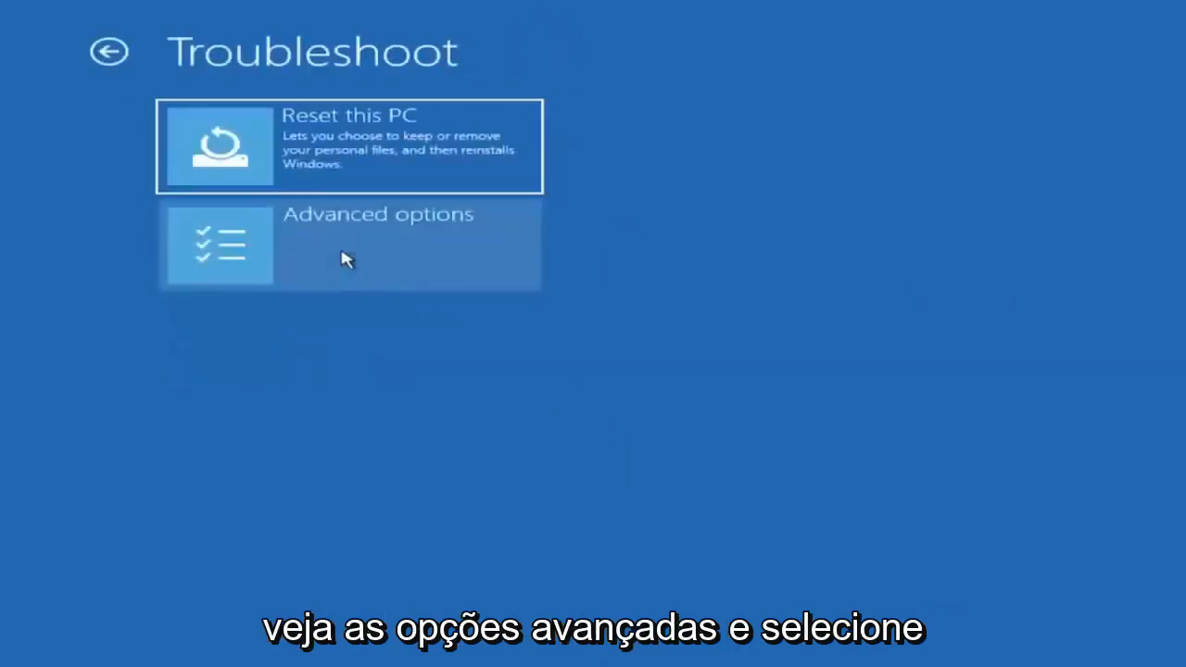
{"action": "left_click", "coordinate": [350, 245]}
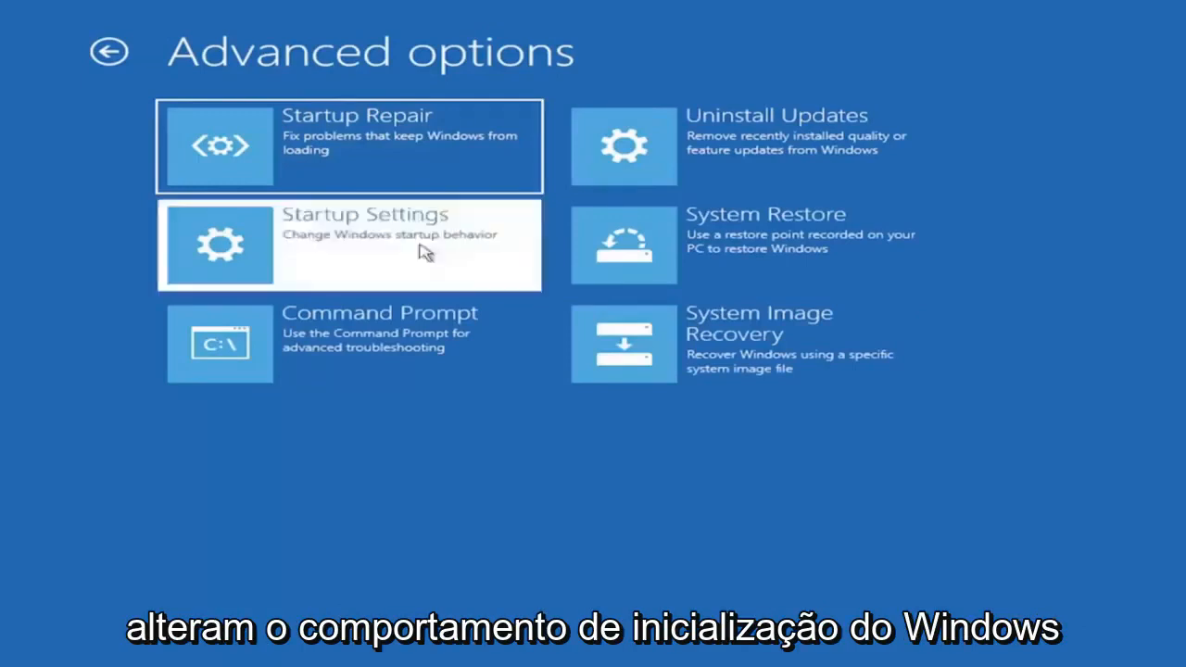
{"action": "left_click", "coordinate": [350, 244]}
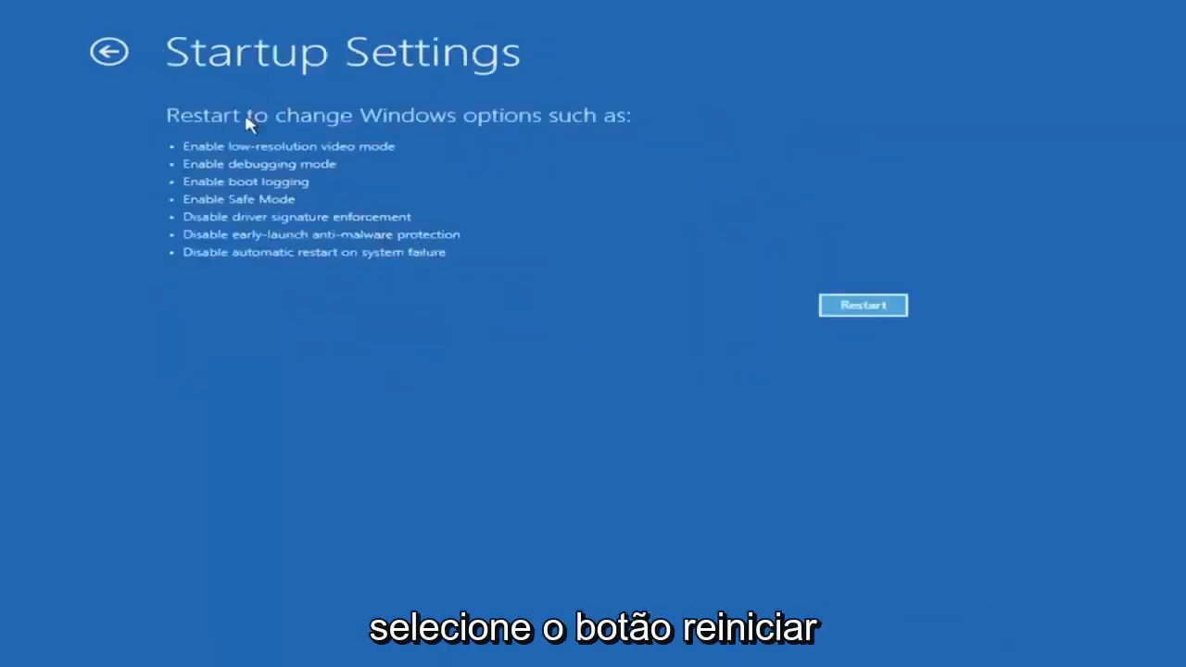
{"action": "left_click", "coordinate": [861, 304]}
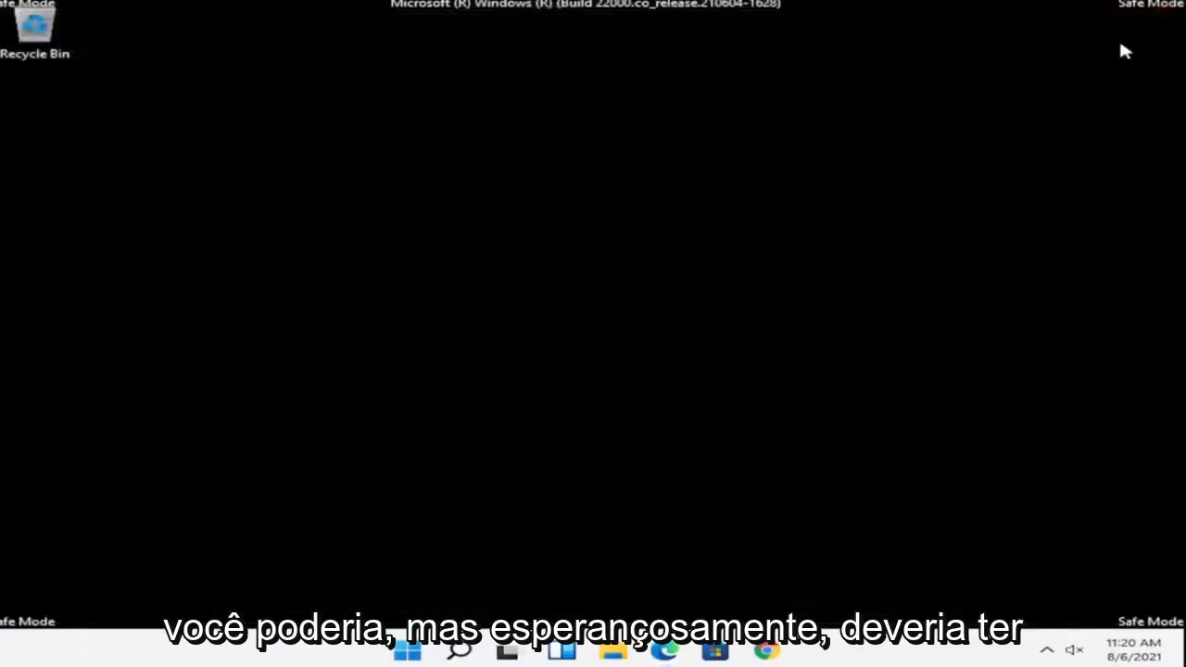
{"action": "mouse_move", "coordinate": [574, 493]}
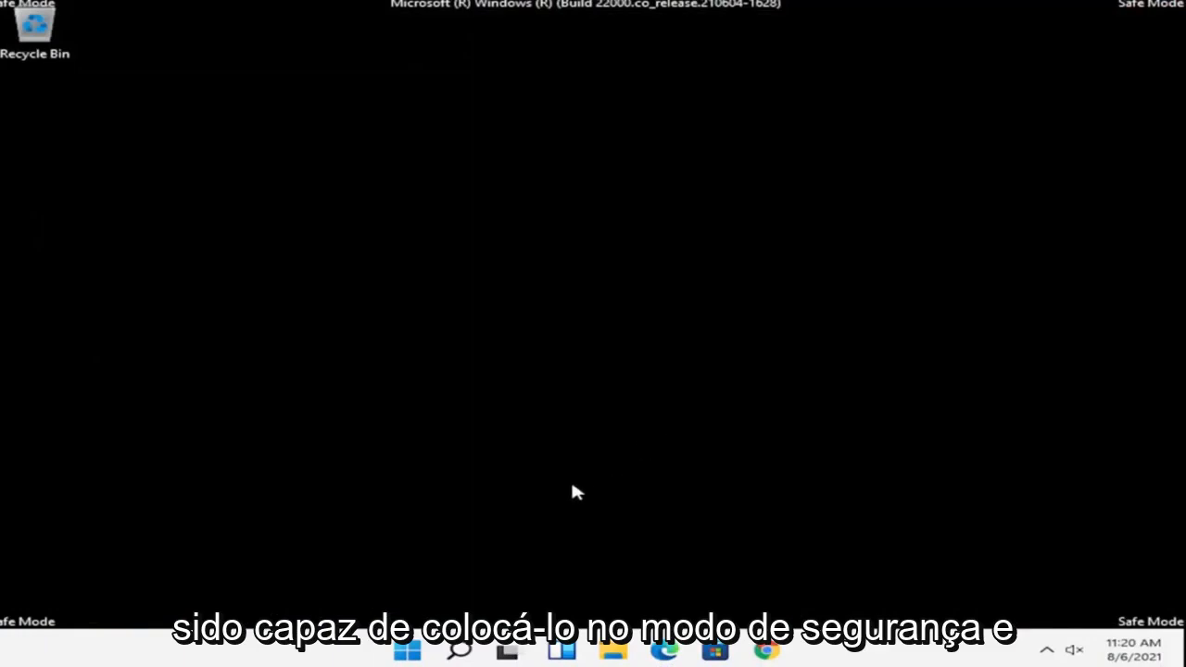
{"action": "mouse_move", "coordinate": [441, 560]}
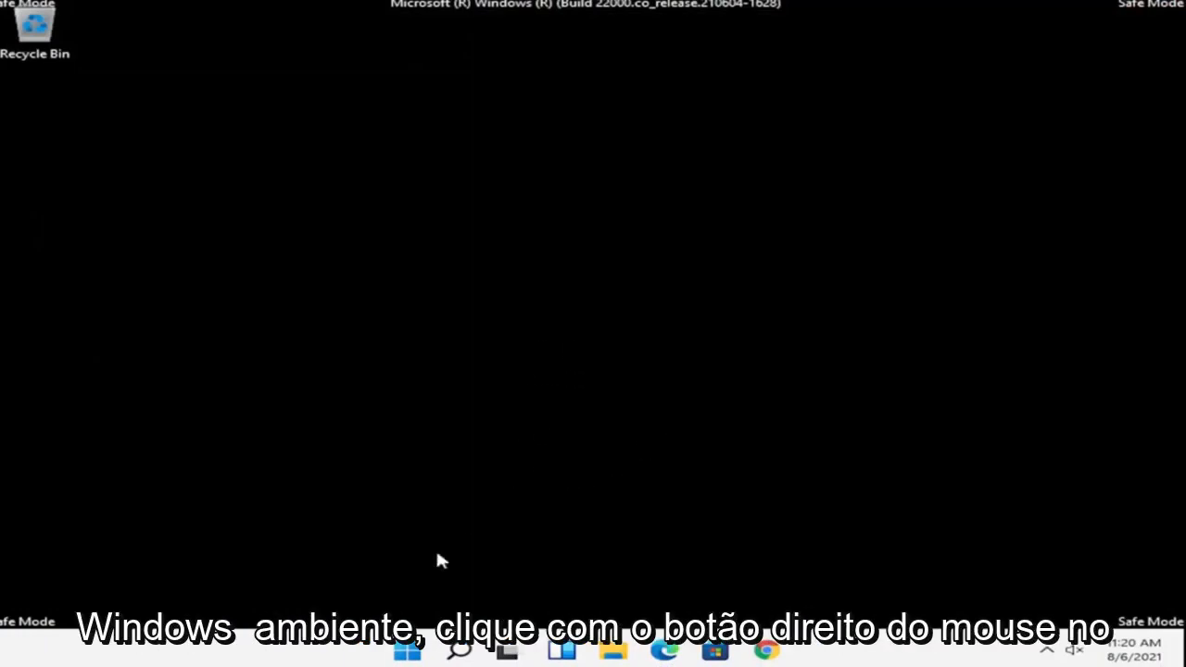
- Restart from the Start button's 'Shut down or sign out' menu to leave Safe Mode for the normal desktop
{"action": "right_click", "coordinate": [408, 648]}
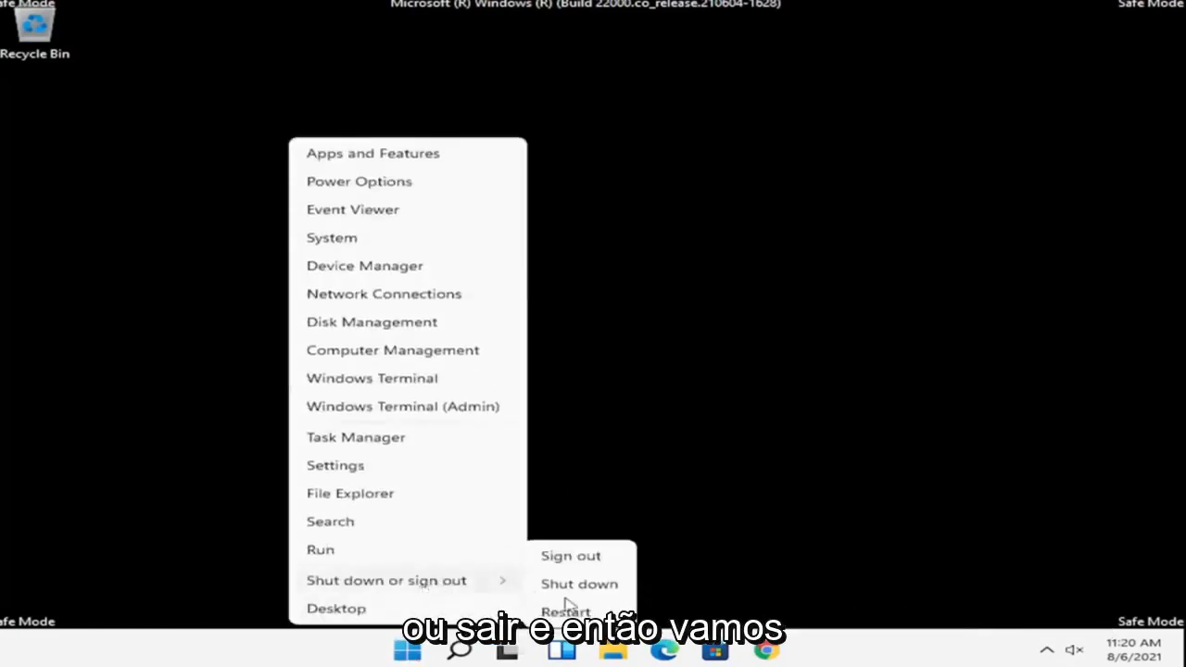
{"action": "left_click", "coordinate": [570, 555]}
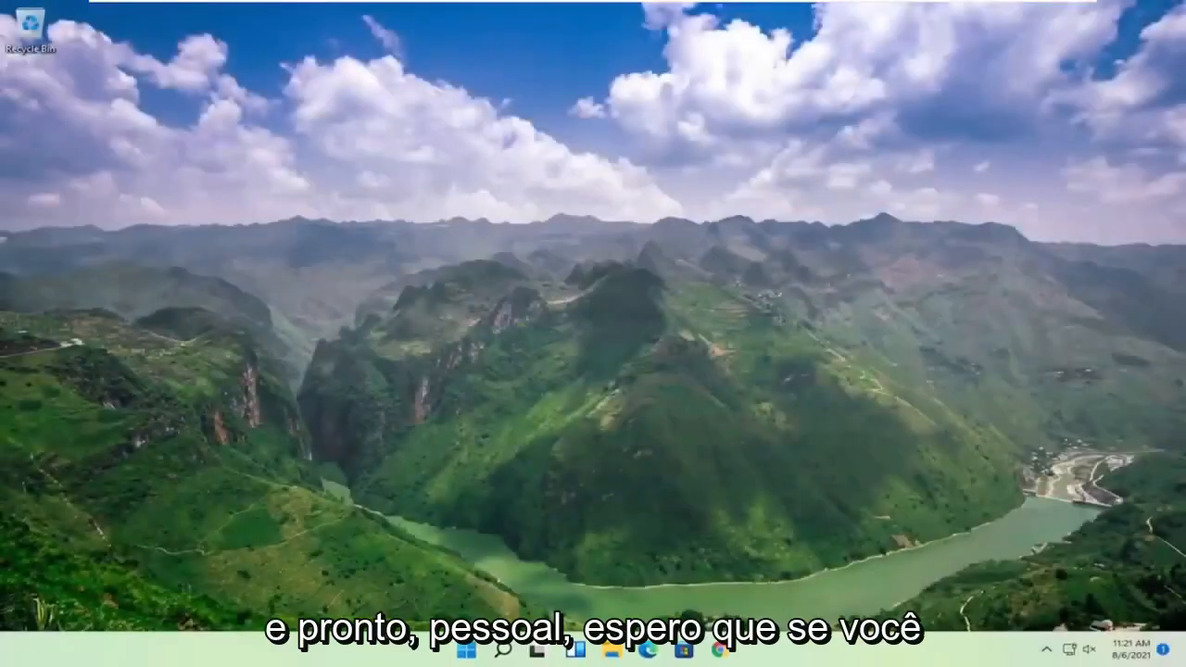
{"action": "mouse_move", "coordinate": [239, 282]}
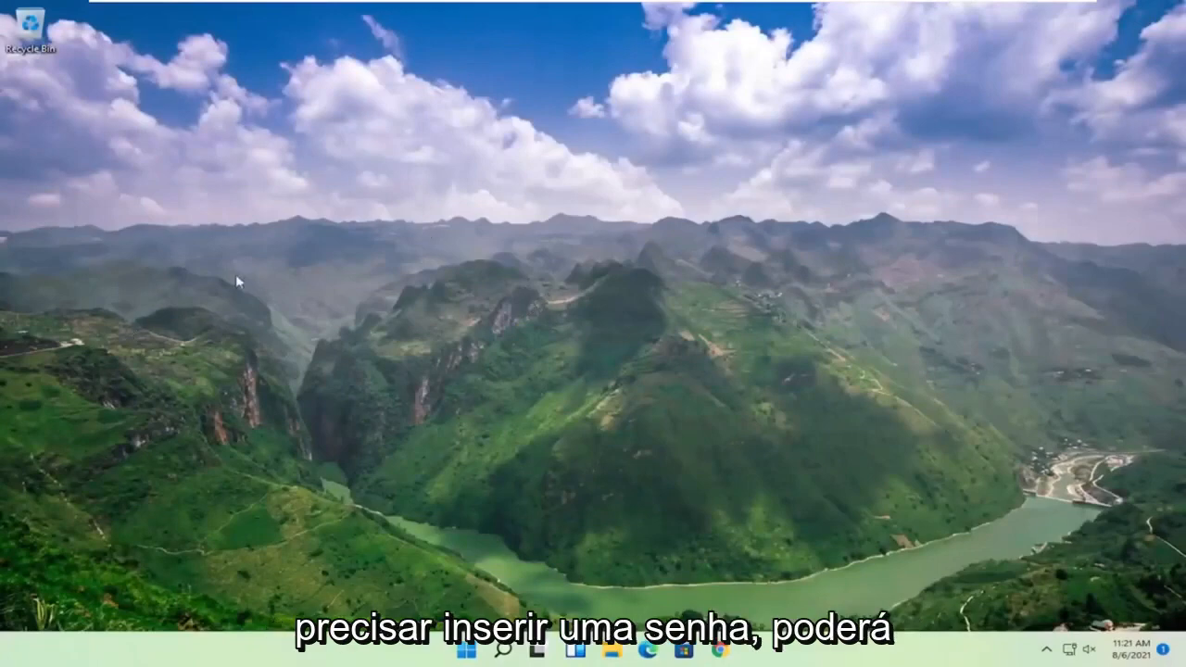
{"action": "mouse_move", "coordinate": [293, 197]}
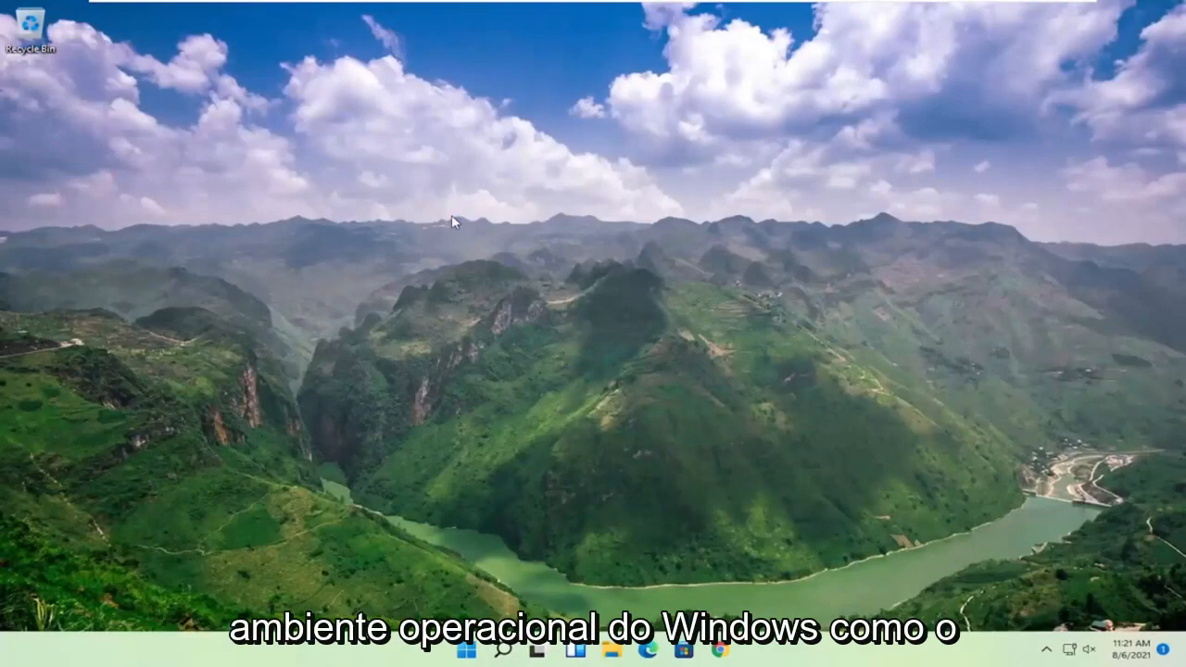
{"action": "mouse_move", "coordinate": [552, 381]}
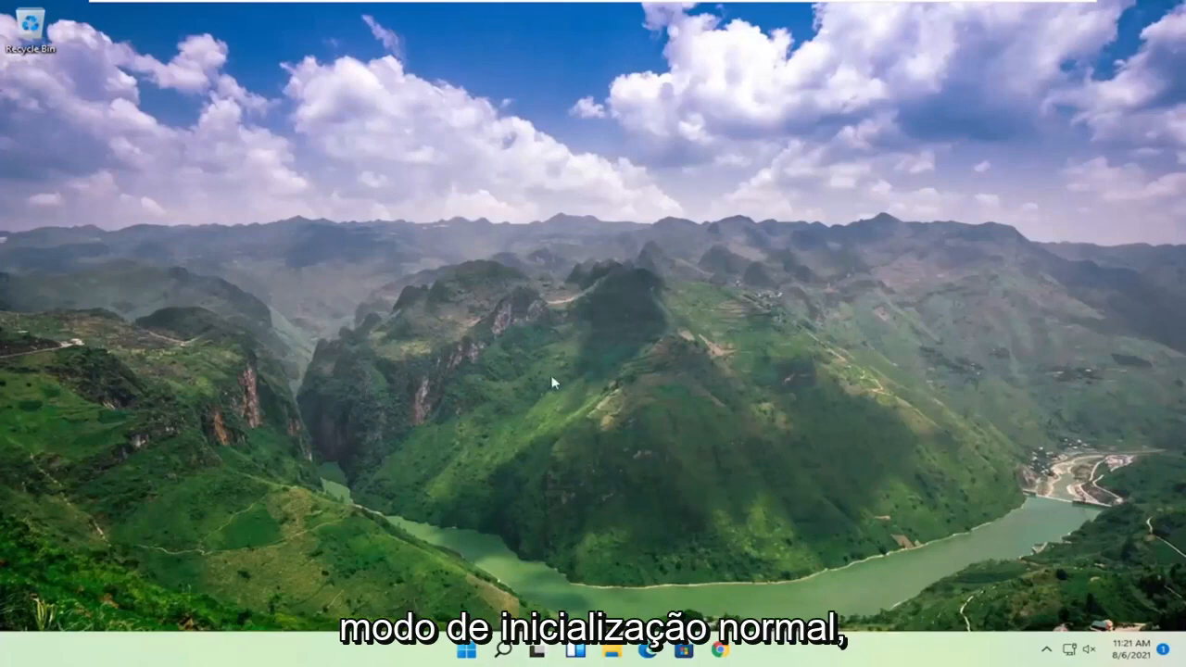